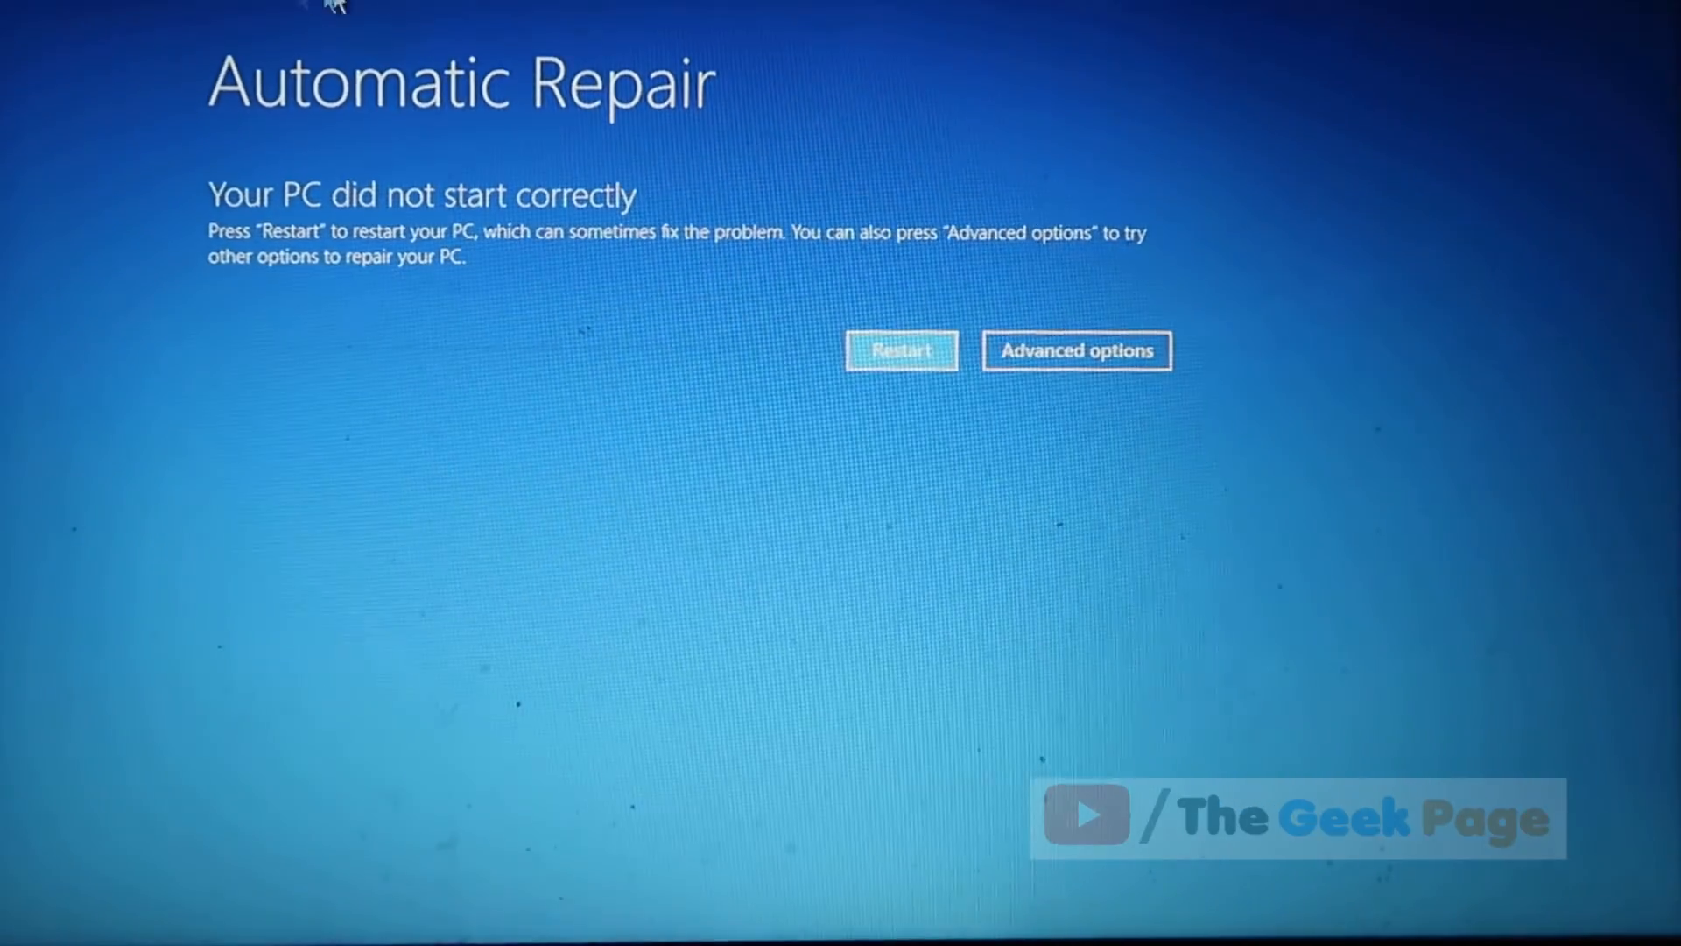
- Go from Automatic Repair through Troubleshoot to the Advanced options recovery screen
left_click(1075, 351)
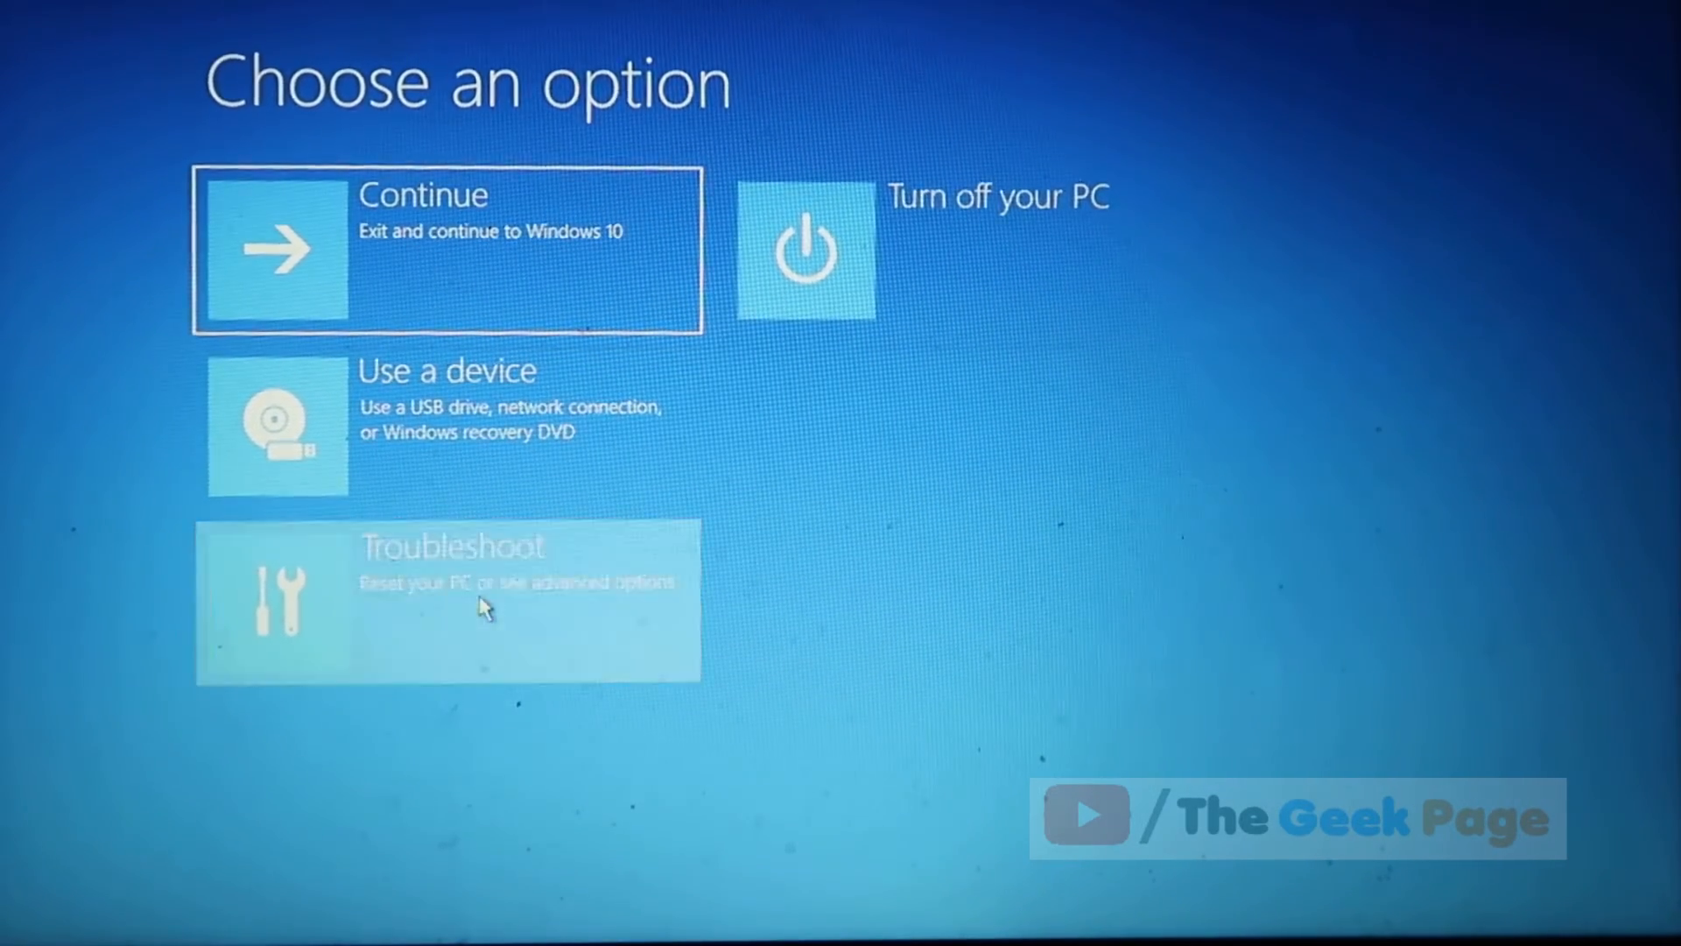
left_click(445, 601)
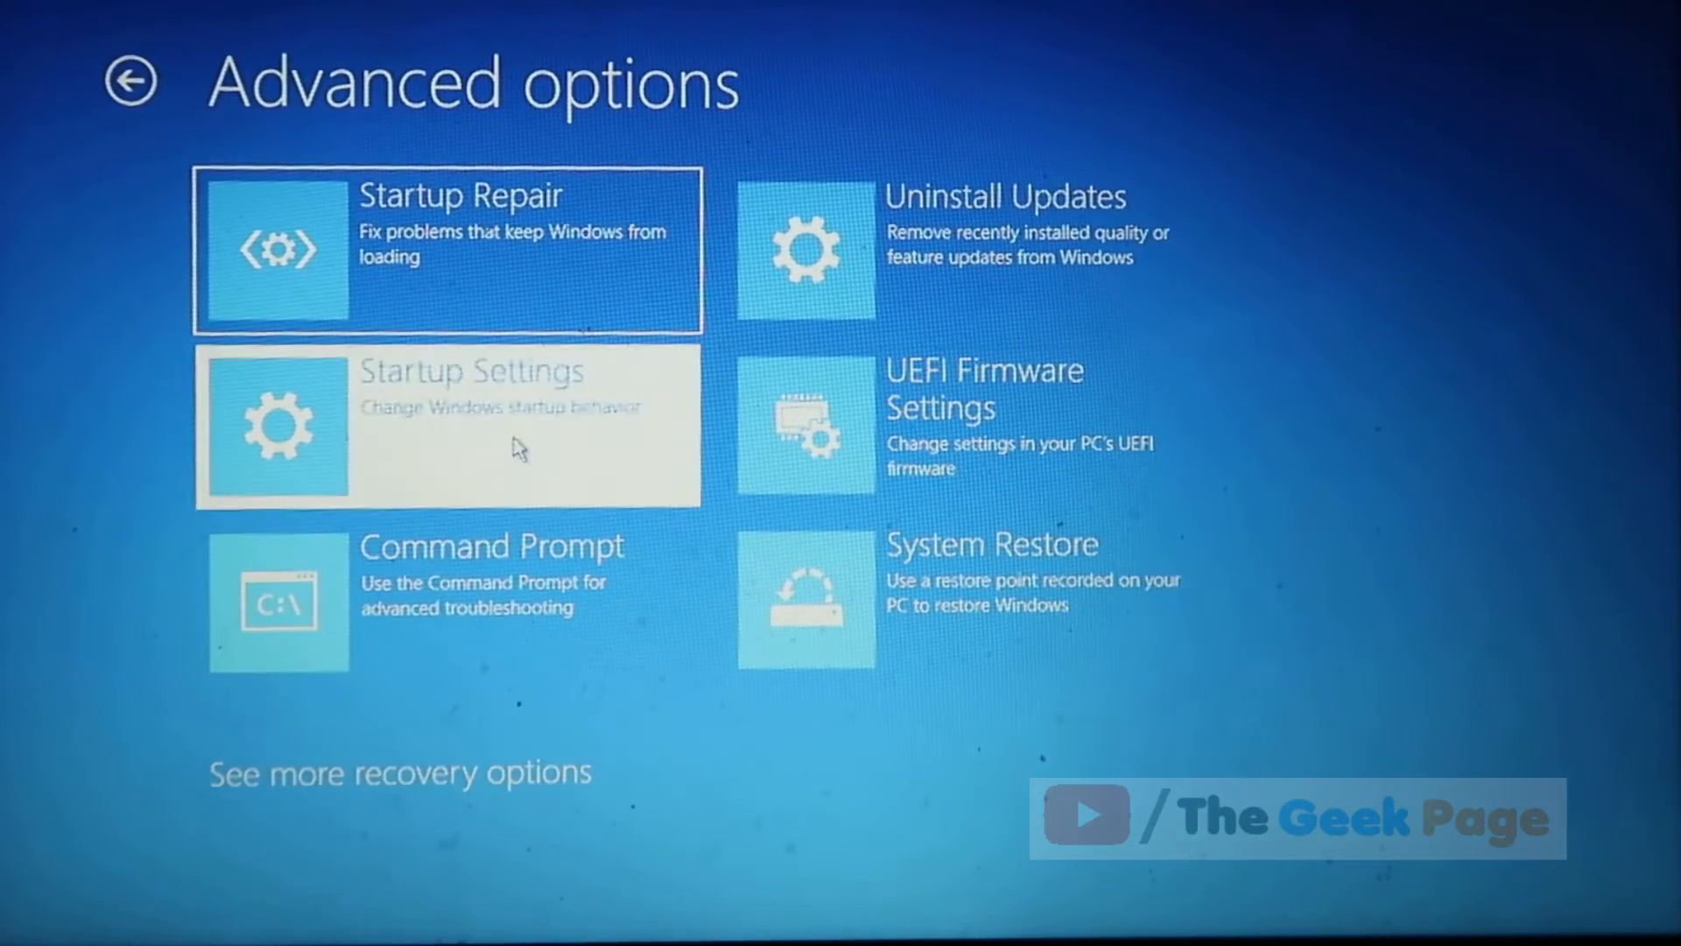
- Choose Startup Settings and restart so Safe Mode can be selected at boot
left_click(447, 424)
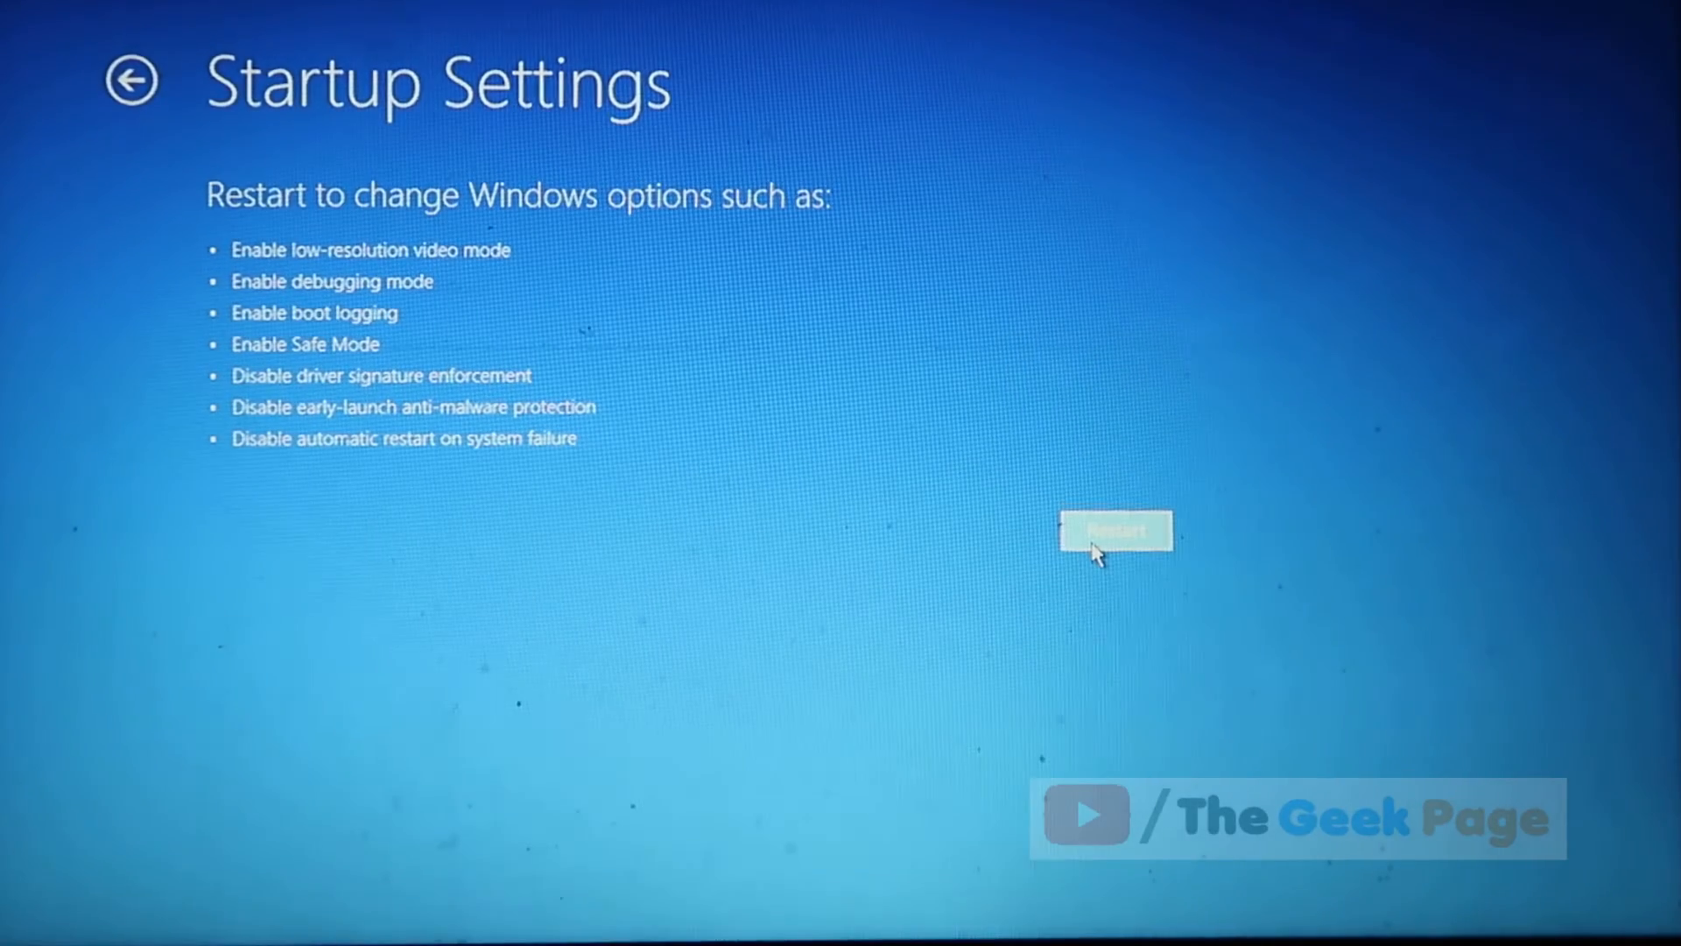
left_click(1115, 529)
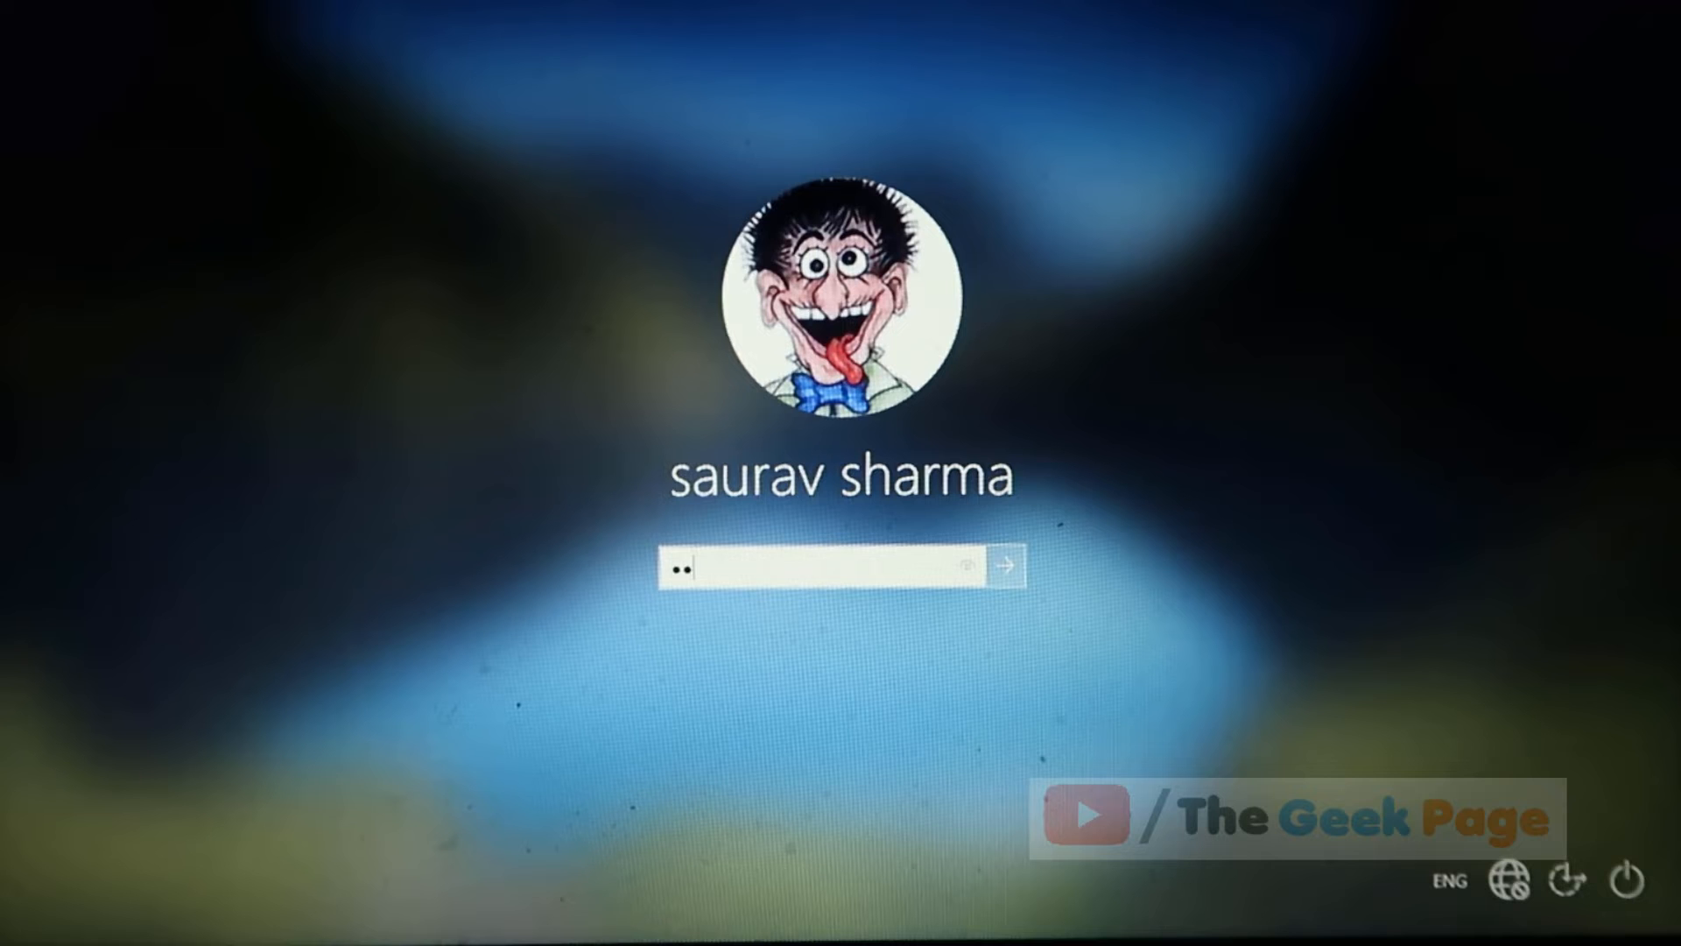
- Sign in with the account password to reach the Safe Mode desktop
type("password")
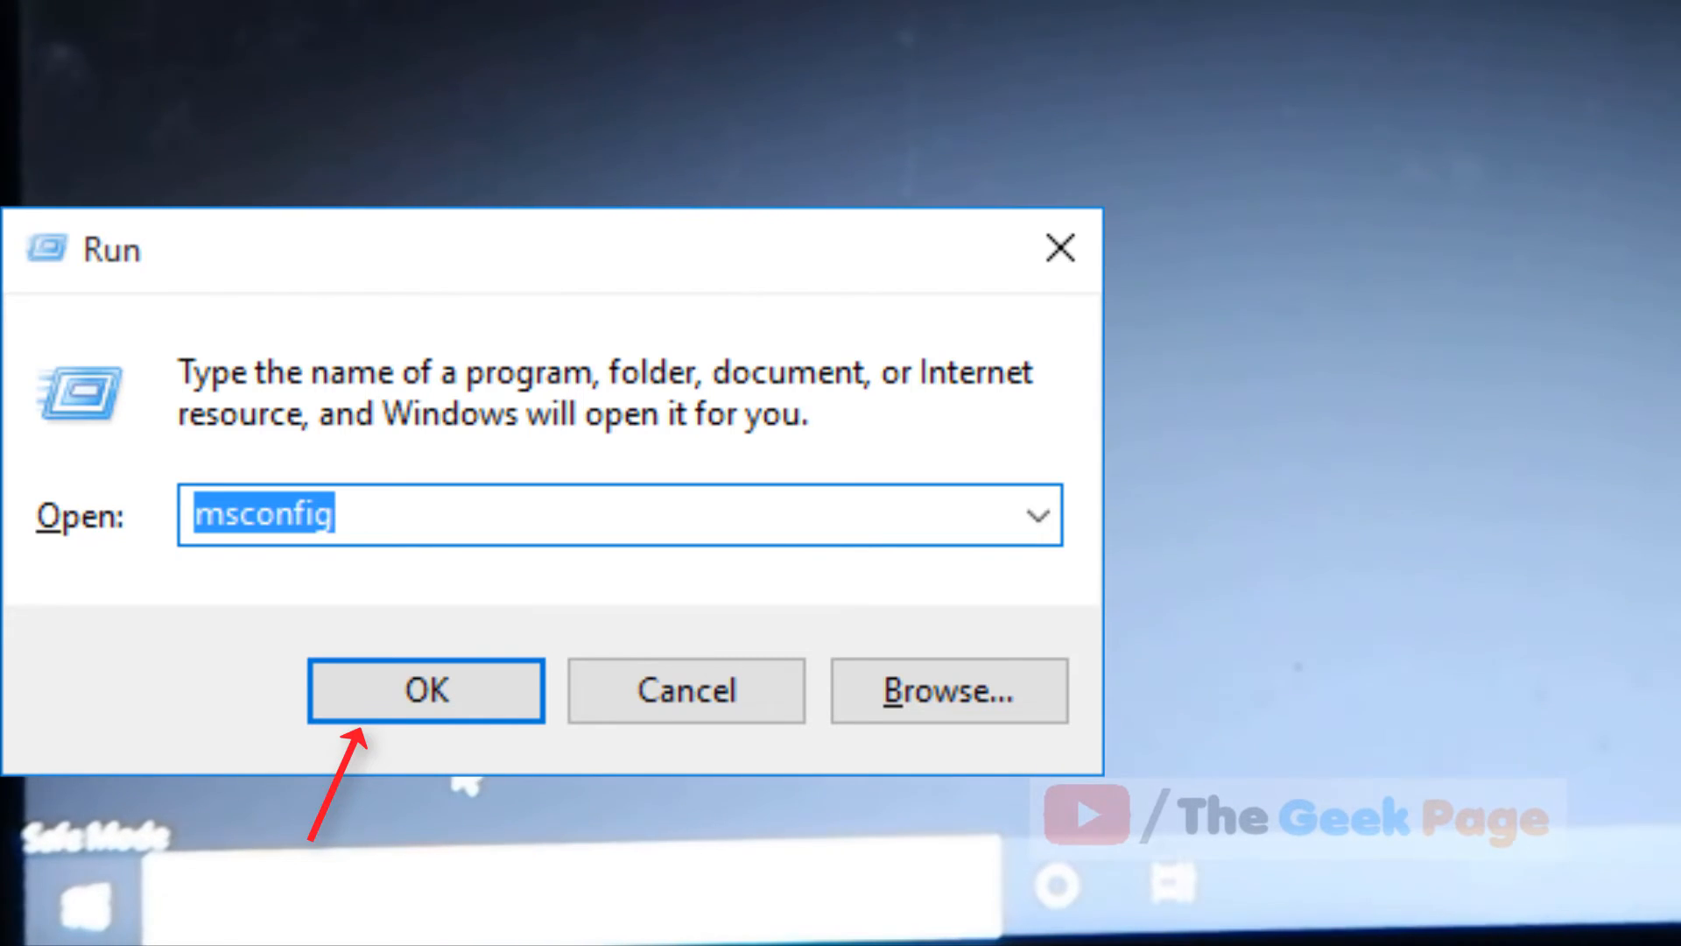
- Run msconfig to launch System Configuration
left_click(424, 690)
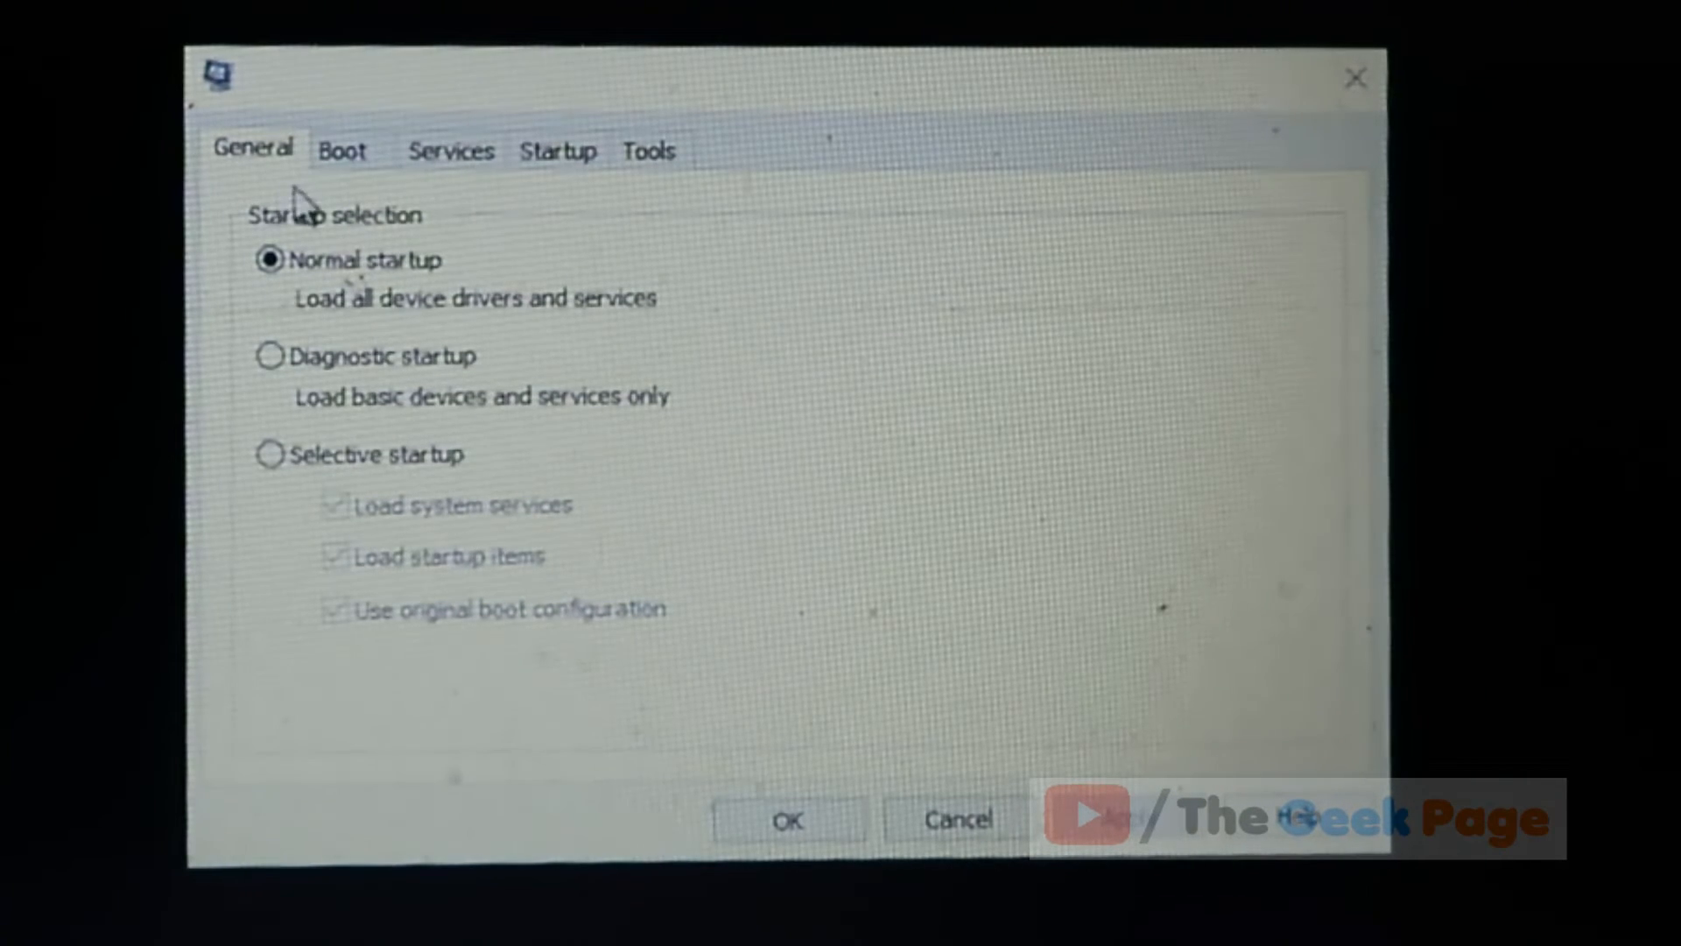
- Show the Services list sorted by name and scroll to Touch Keyboard and Handwriting Panel Service
left_click(450, 151)
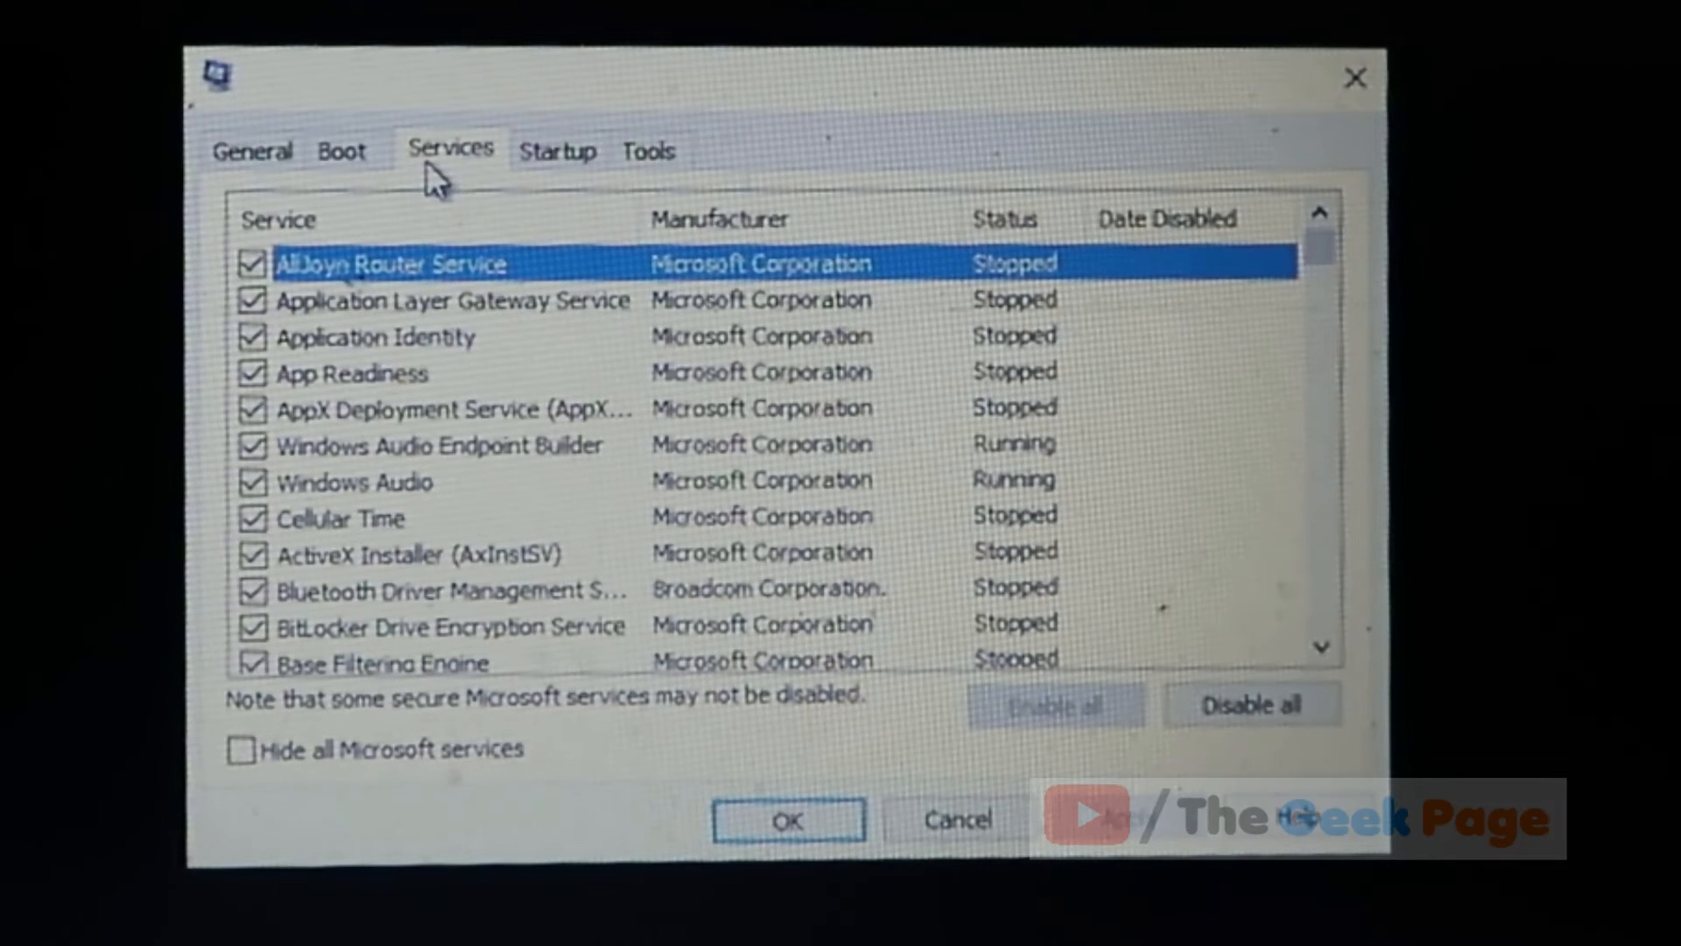
left_click(278, 219)
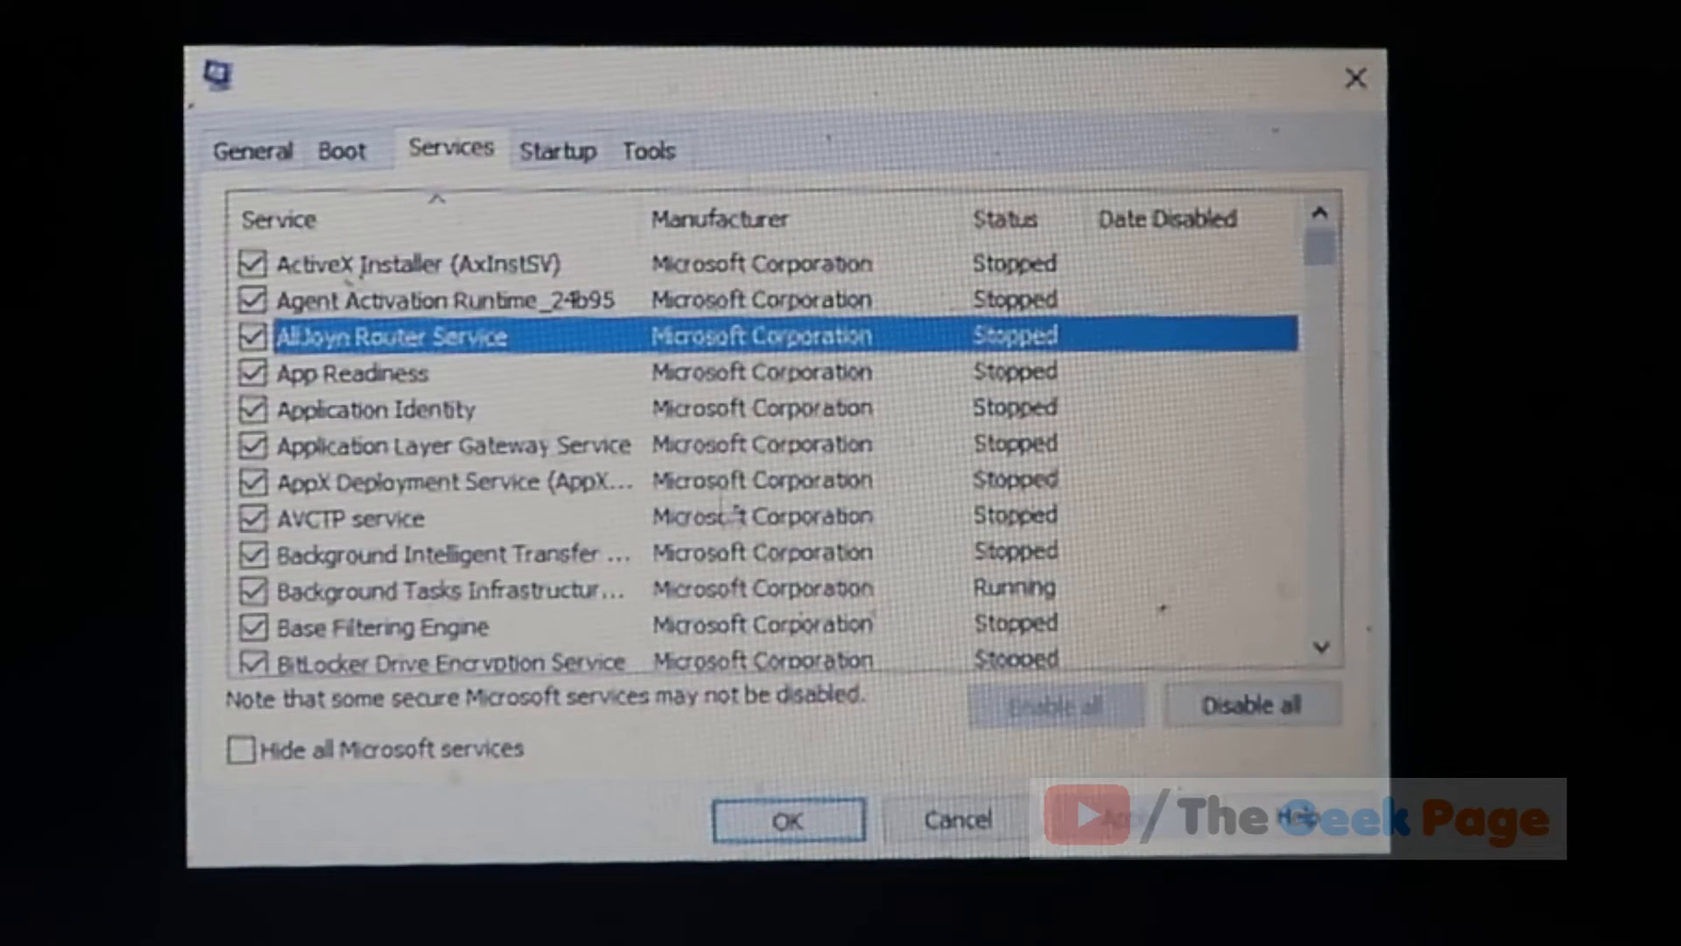
mouse_move(1320, 622)
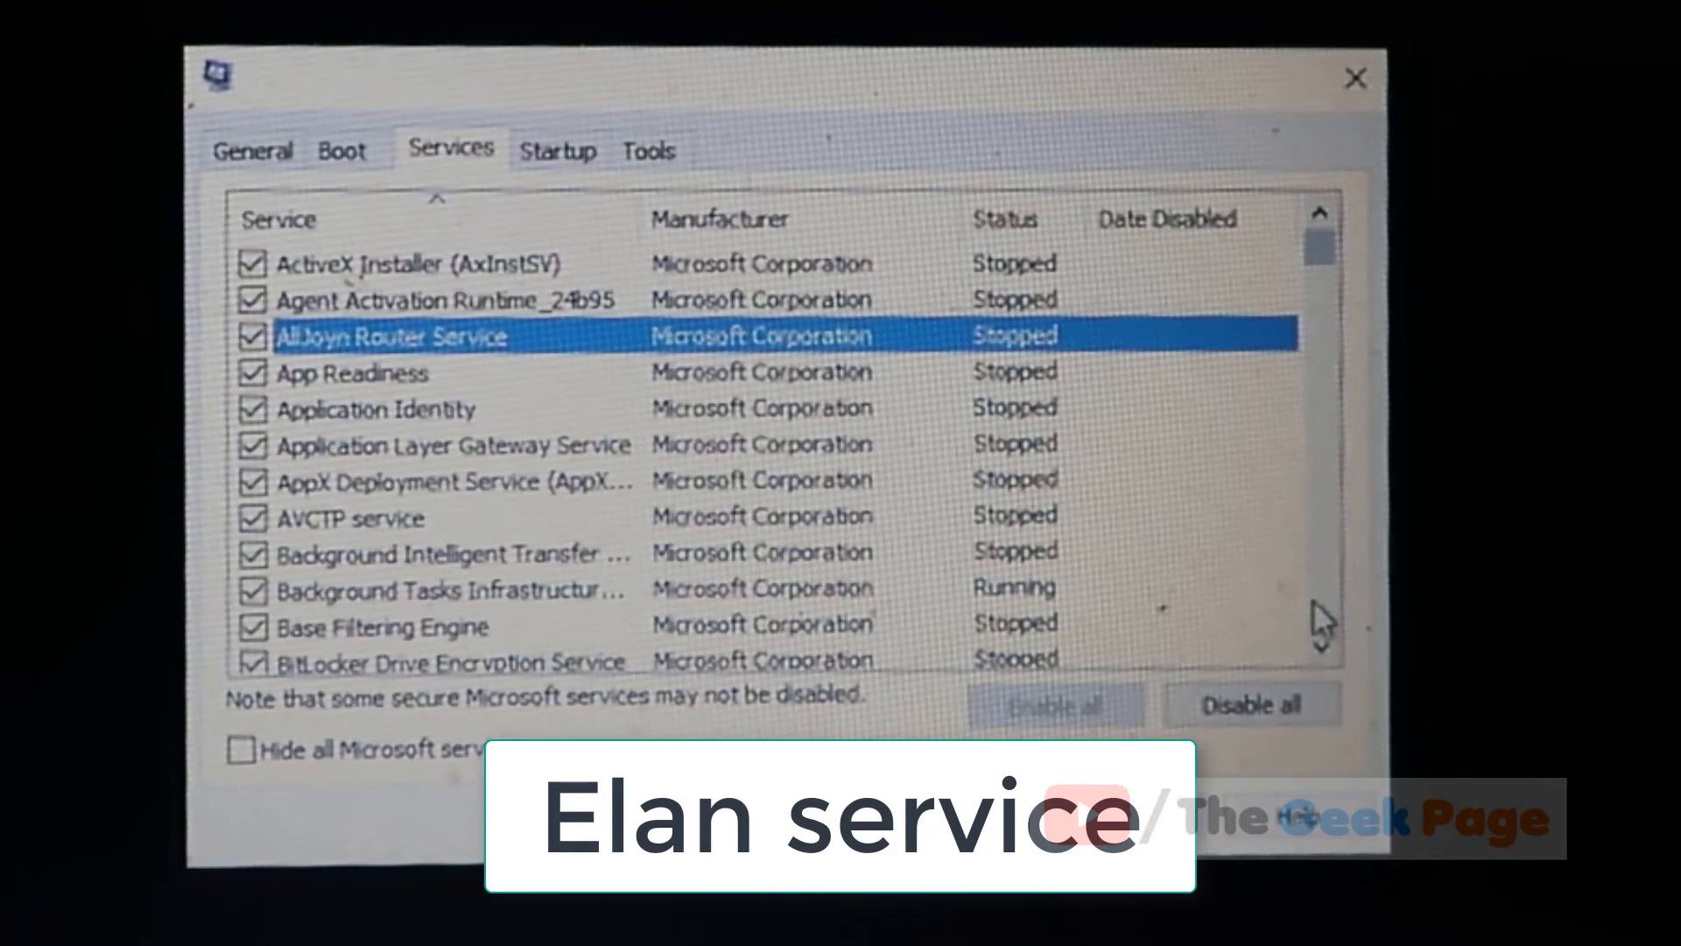
scroll("down", 3)
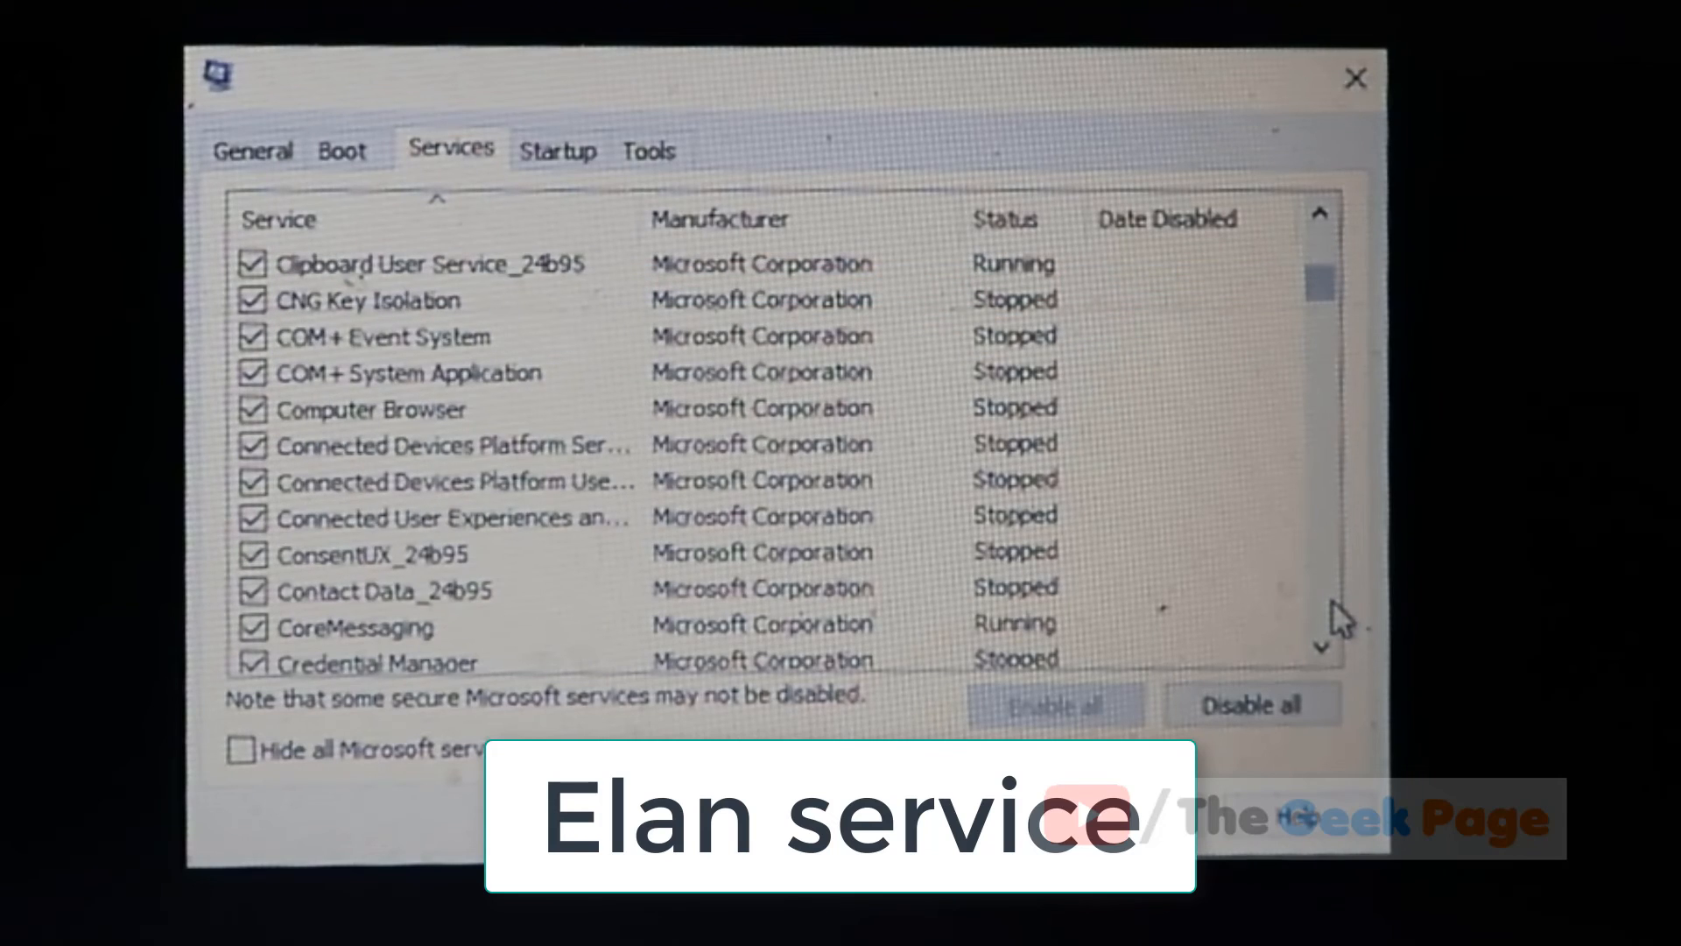
scroll("down", 3)
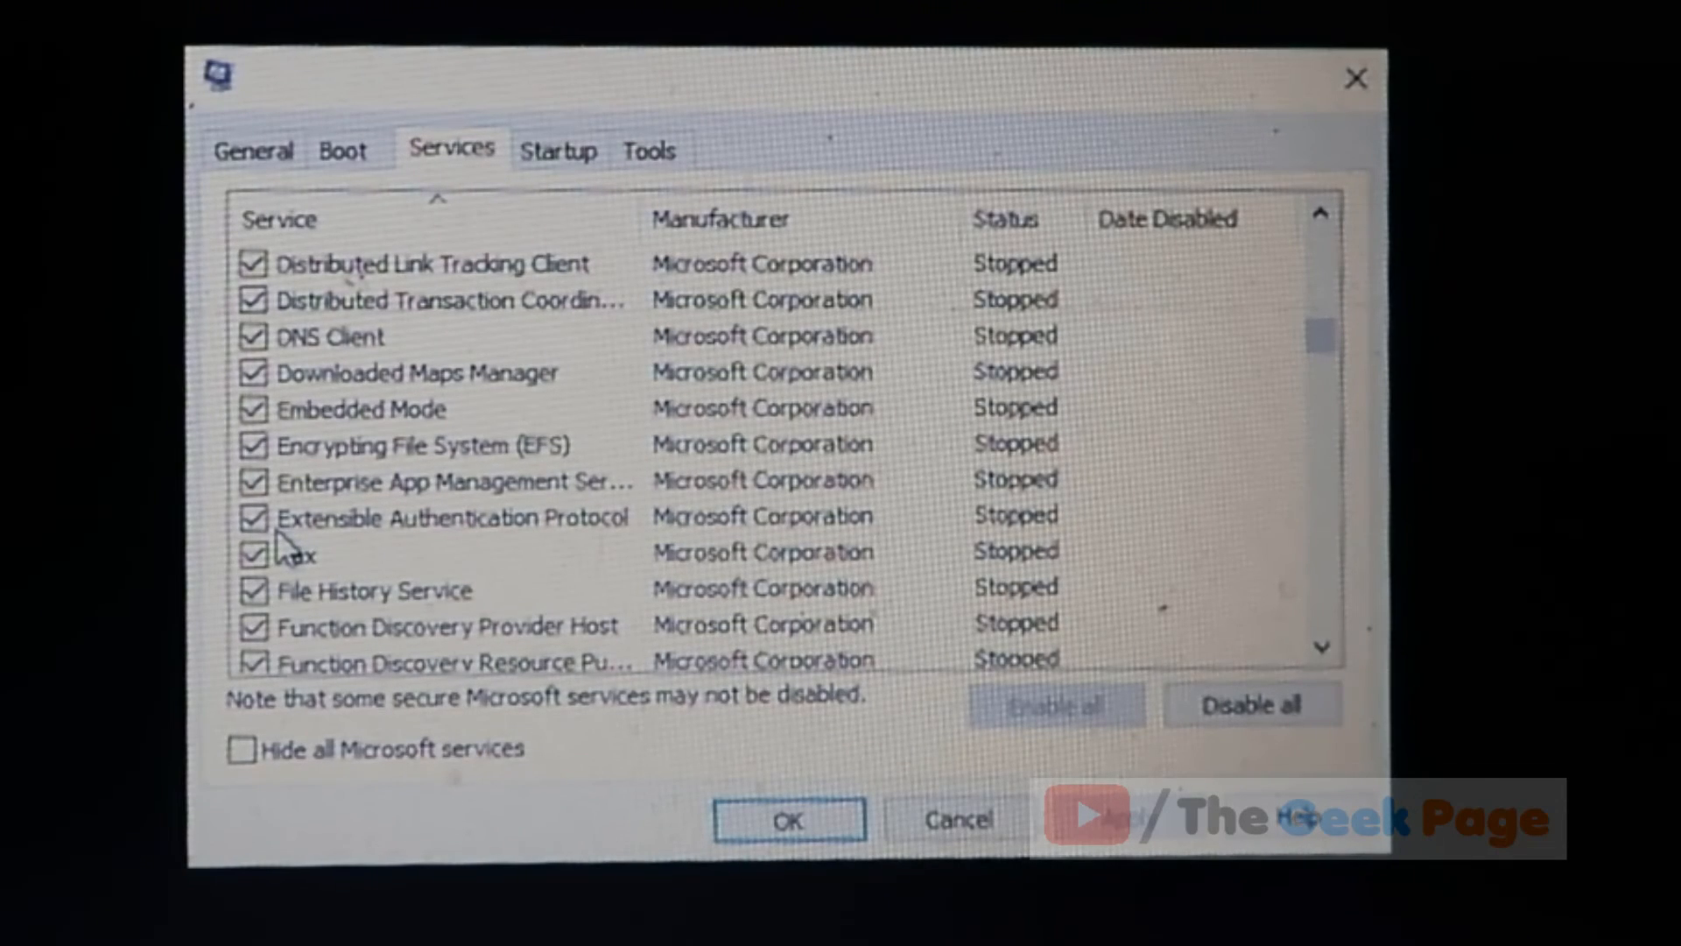
left_click(419, 372)
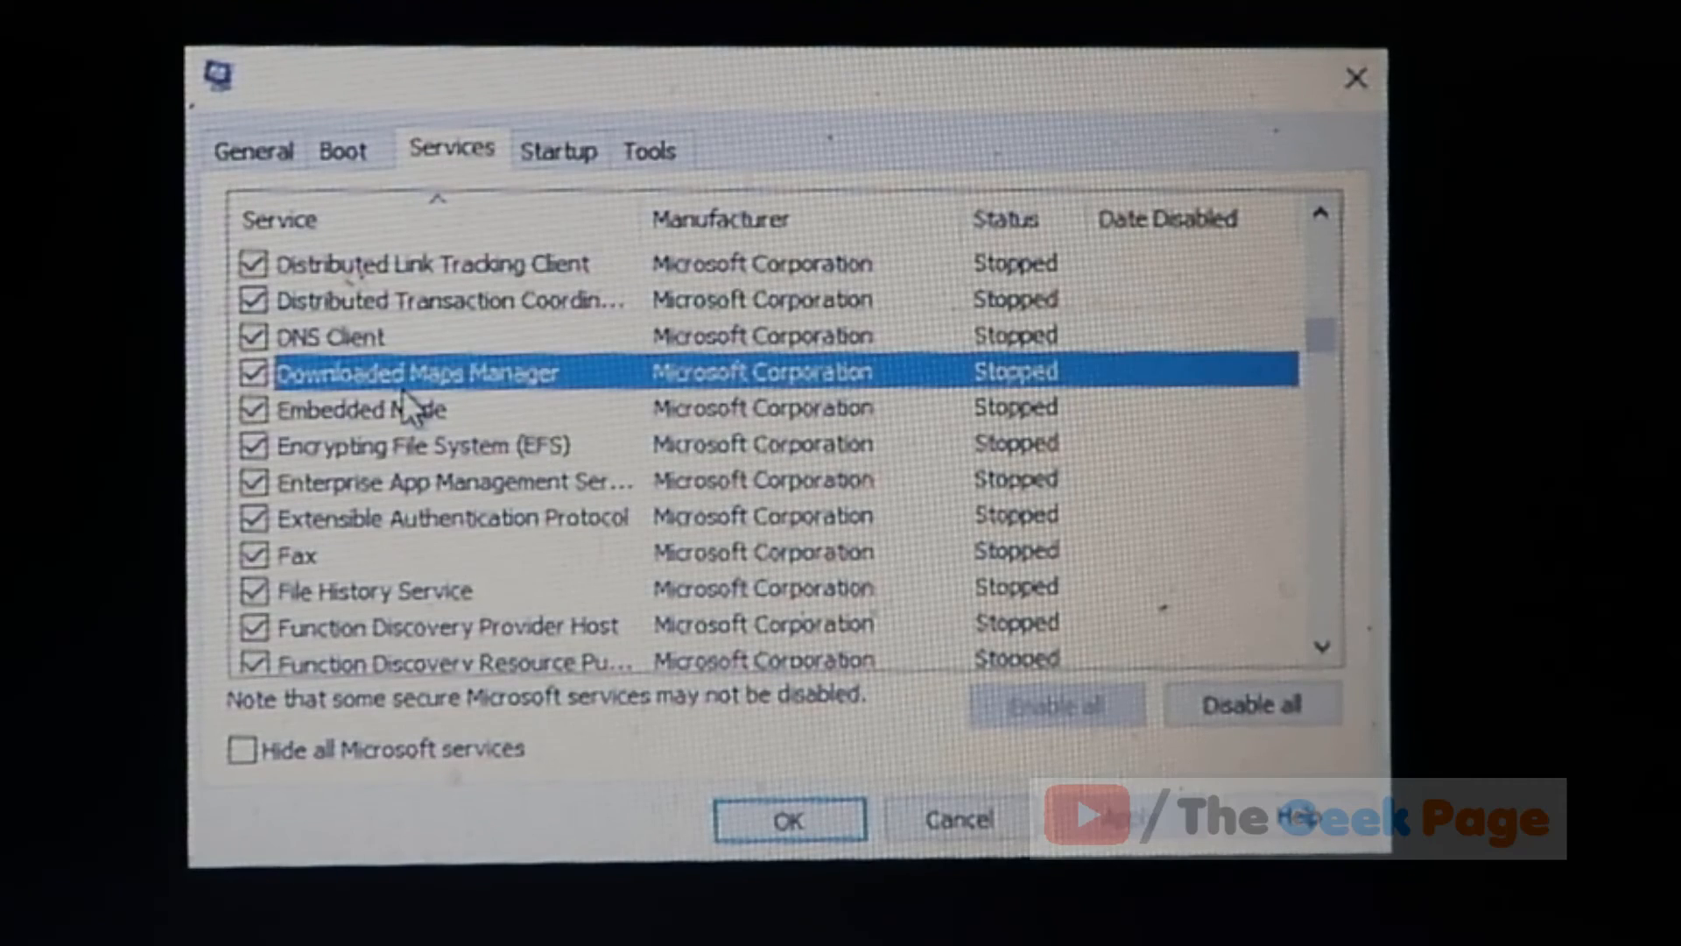
scroll("down", 3)
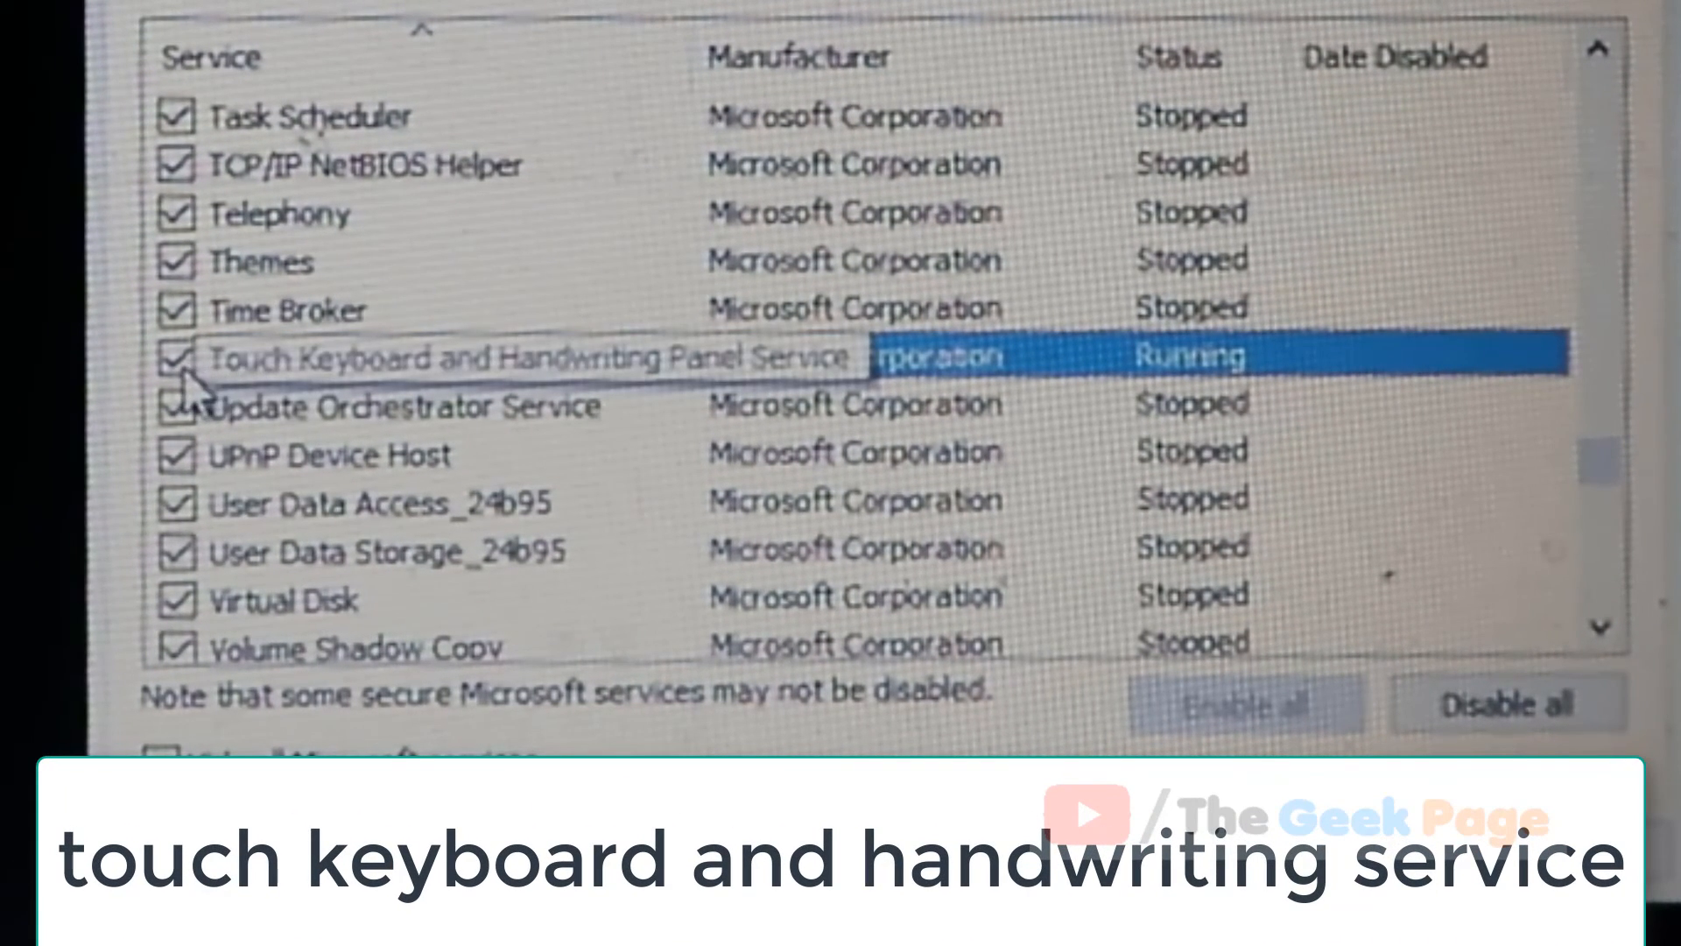
- Disable Touch Keyboard and Handwriting Panel Service, apply the change and restart the PC
left_click(172, 357)
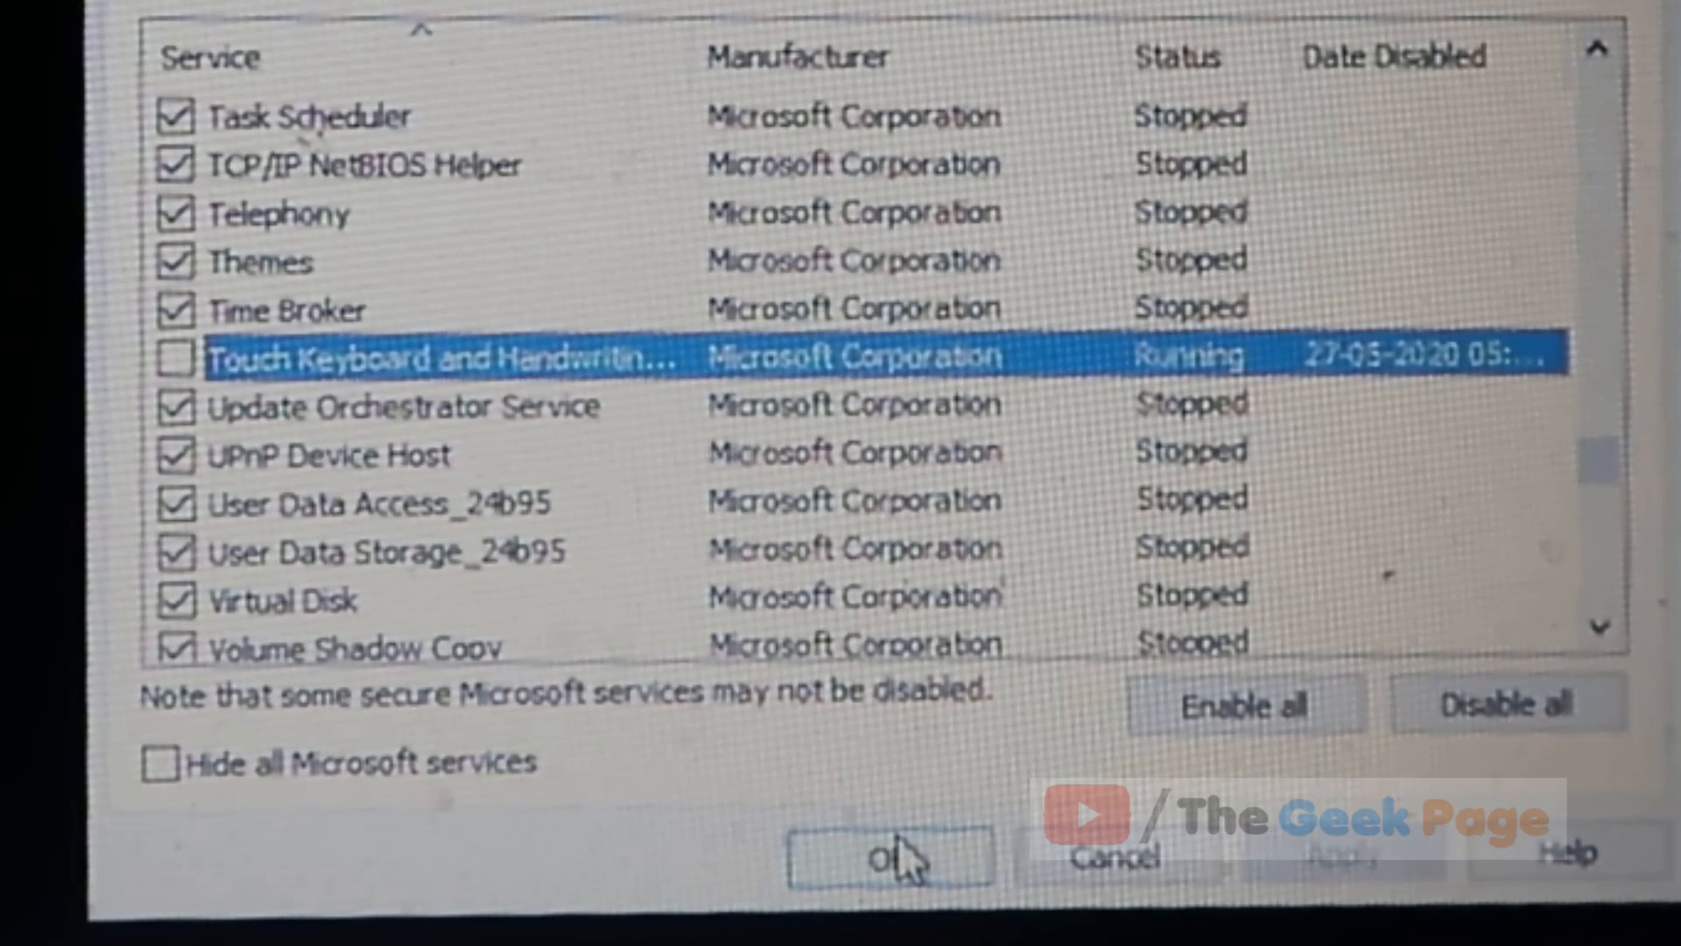
left_click(888, 858)
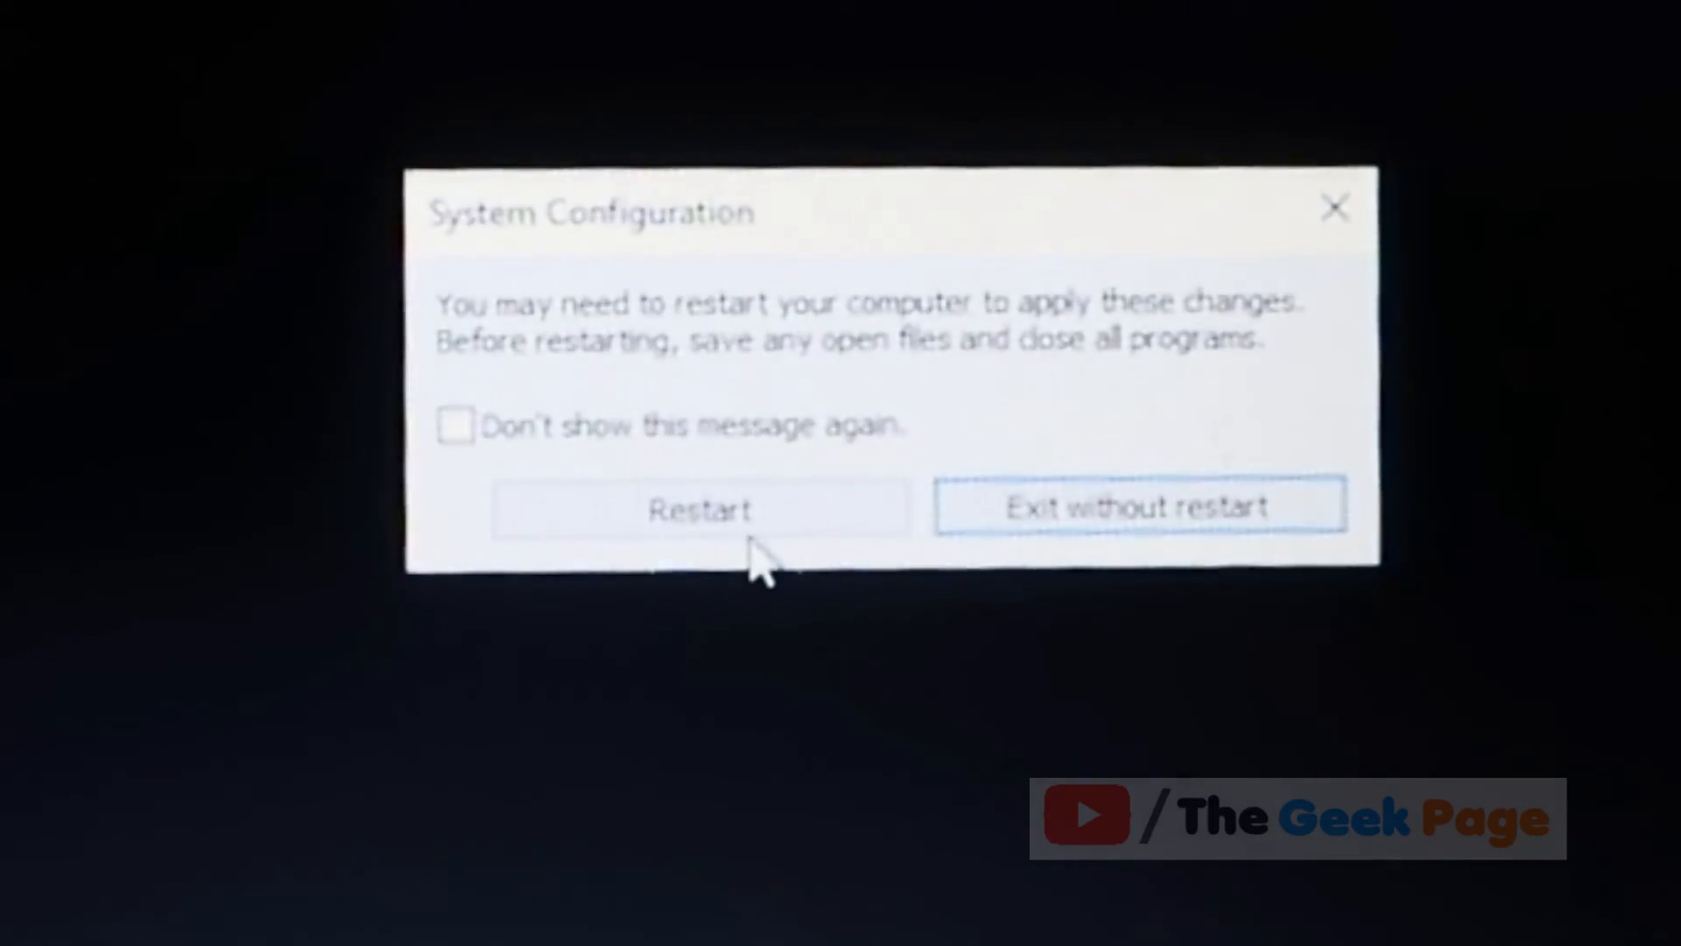
left_click(699, 508)
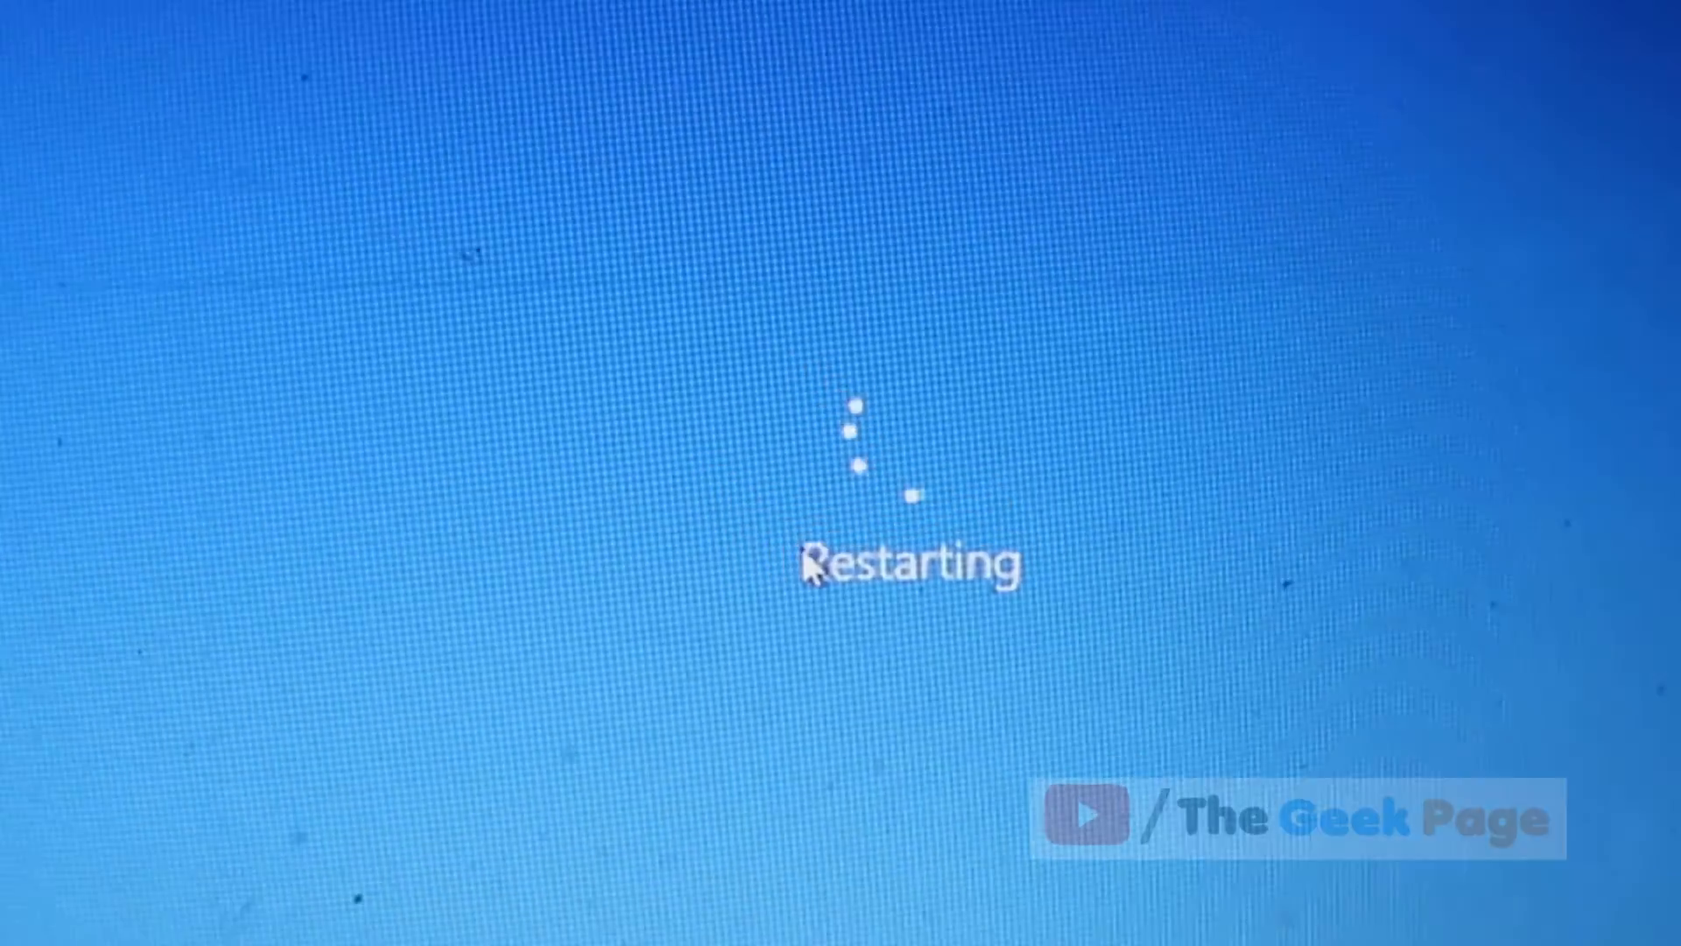